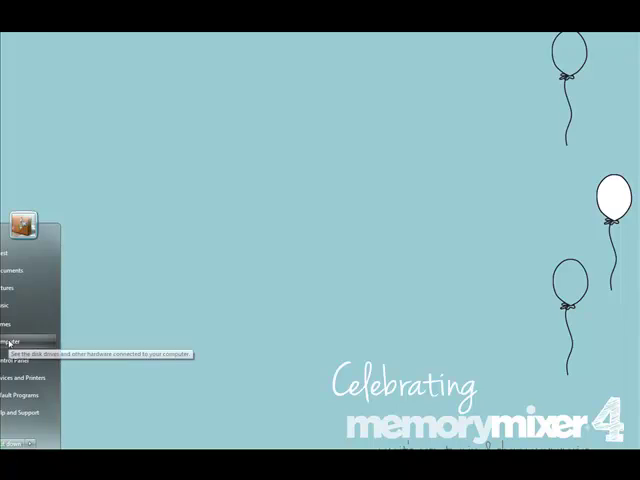
Open Computer and go into Local Disk (C:) to list its top-level folders.
click(16, 340)
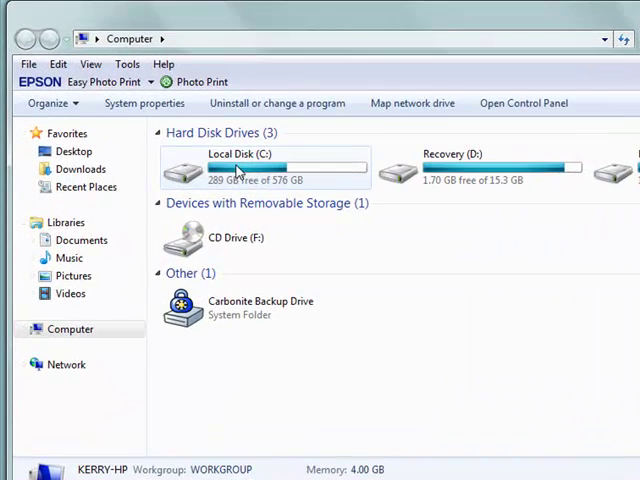
double_click(236, 166)
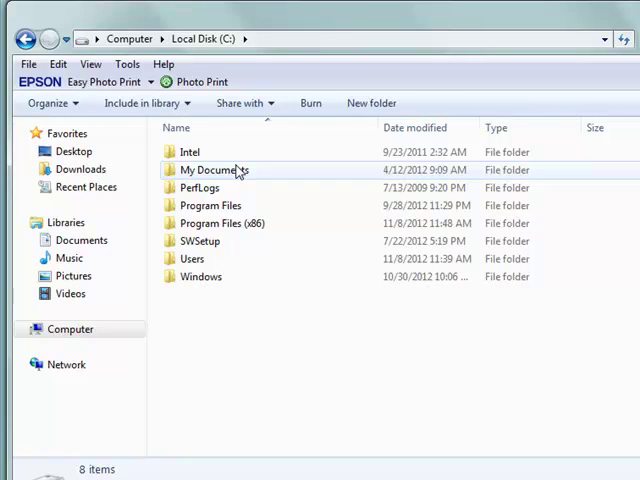
mouse_move(210, 224)
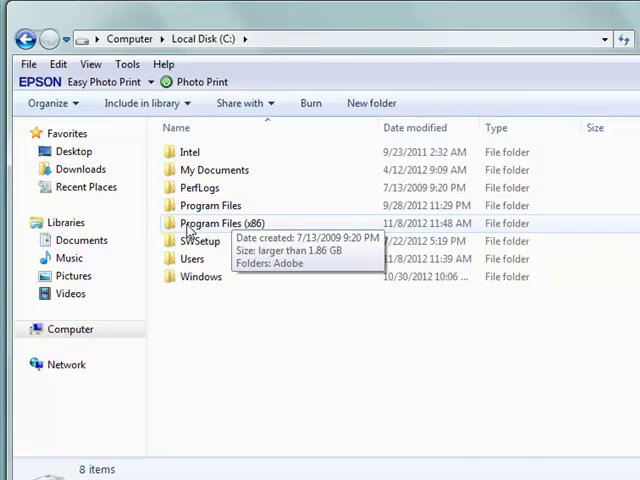
Navigate into Program Files (x86) > MemoryMixer and select the MemoryMixer.vmoptions file.
double_click(220, 222)
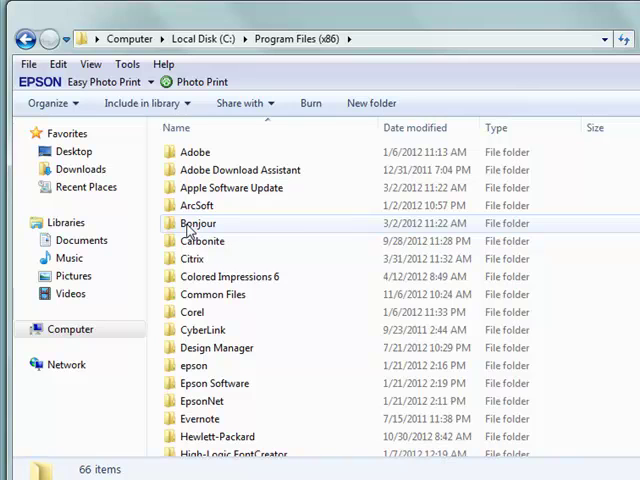
scroll(down, 3)
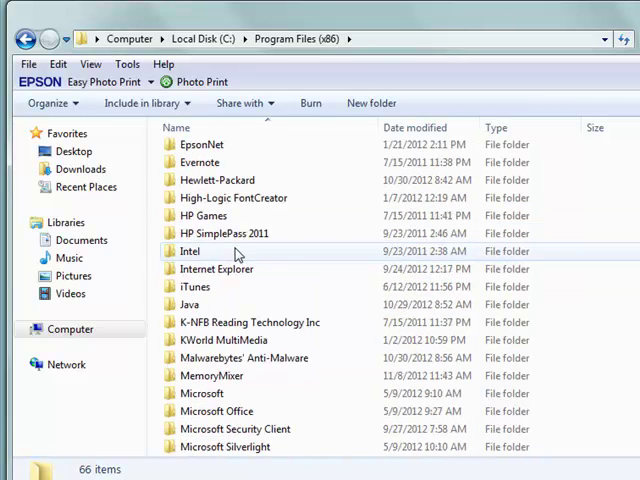
click(210, 376)
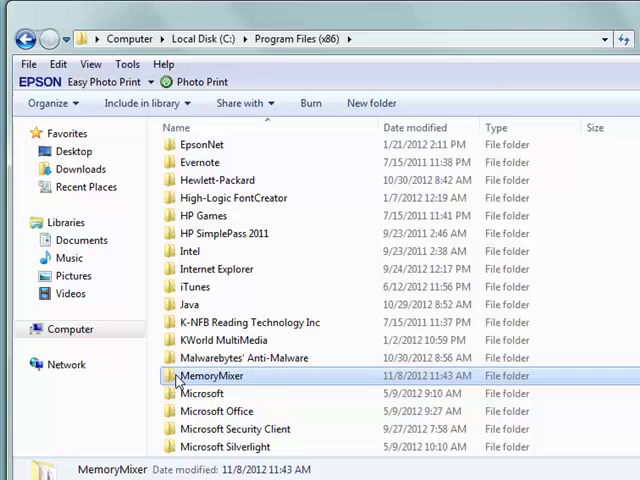
double_click(212, 376)
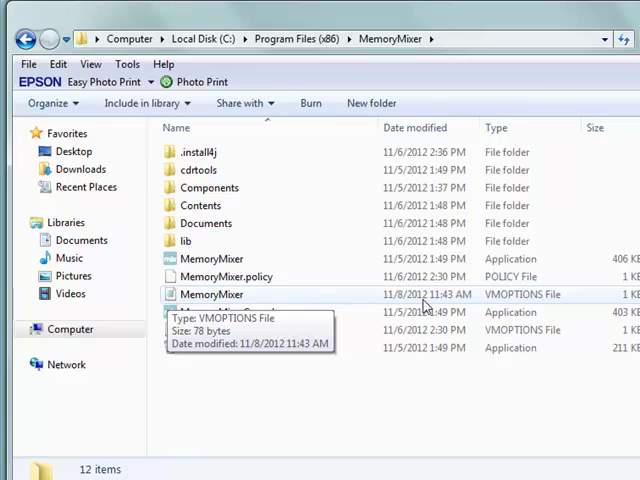
mouse_move(590, 304)
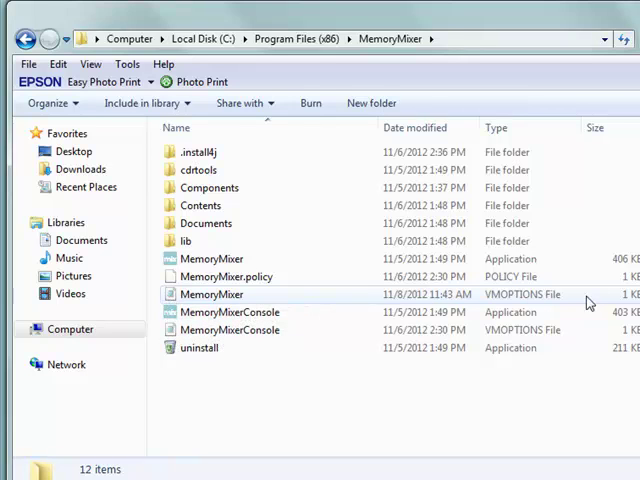
click(230, 330)
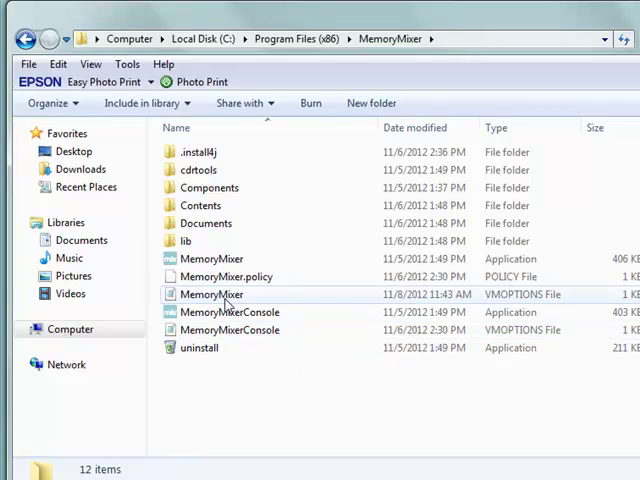
mouse_move(212, 294)
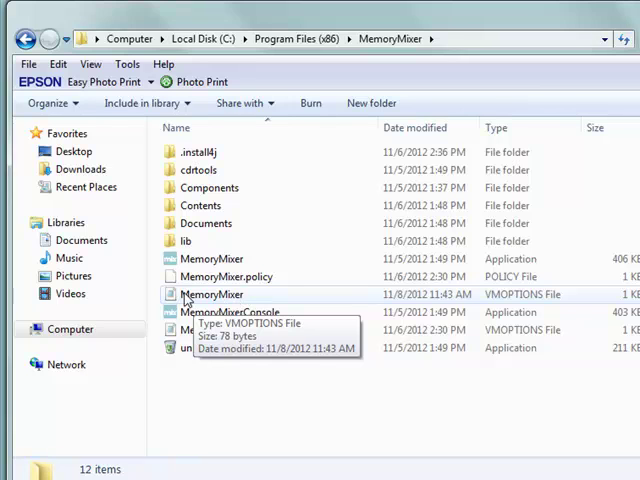
Bring up the context menu on MemoryMixer.vmoptions to open it with Notepad.
right_click(212, 294)
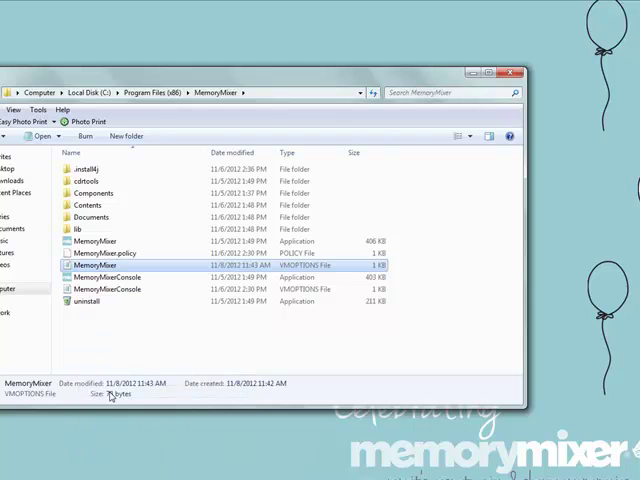
mouse_move(550, 180)
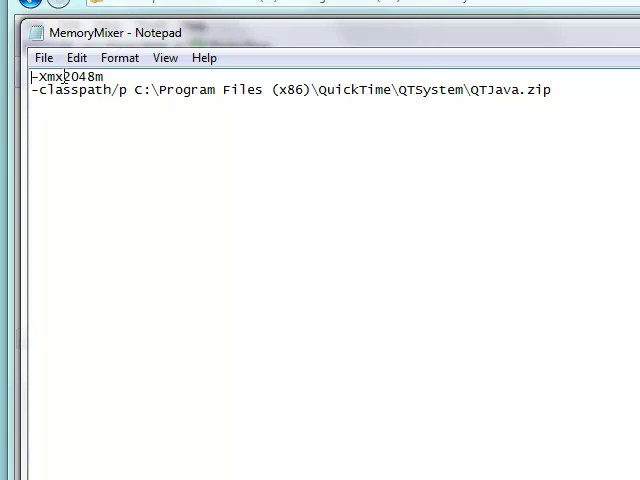
Replace the -Xmx memory amount with 10 and close Notepad, raising the save prompt.
double_click(78, 76)
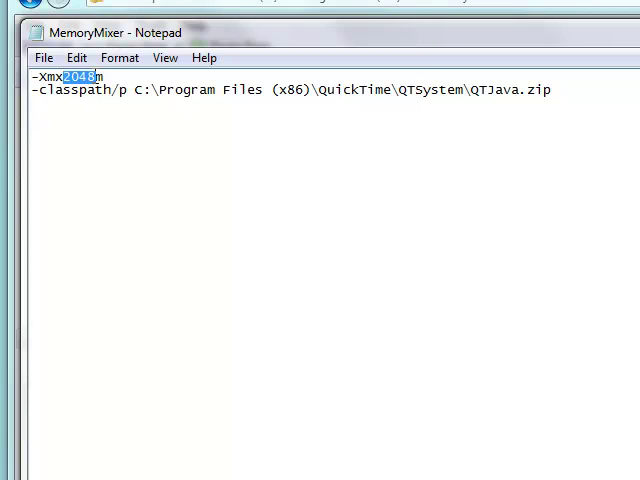
text(10)
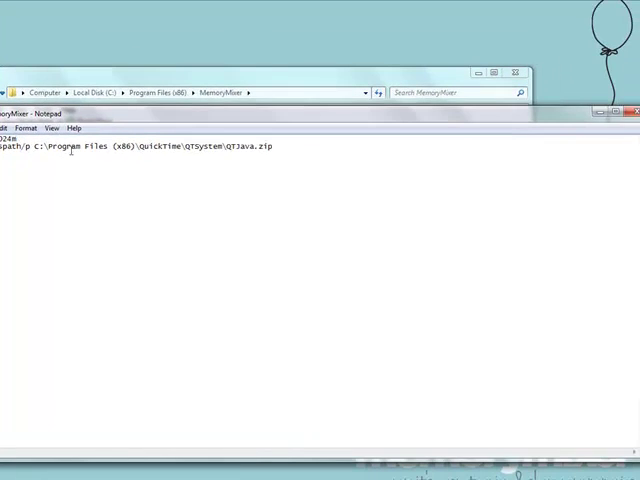
click(632, 112)
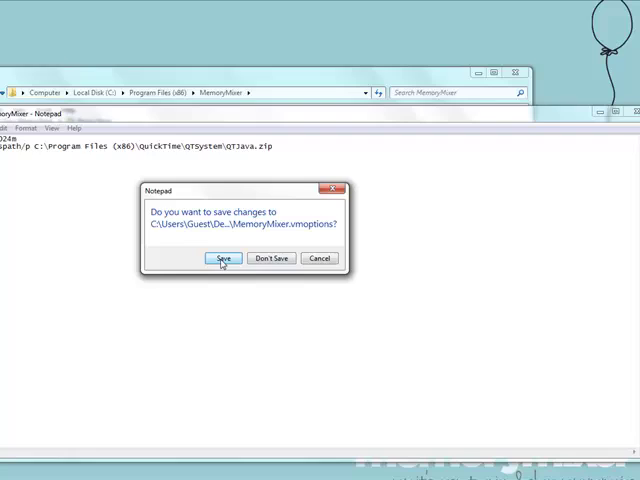
Save the edited MemoryMixer.vmoptions before Notepad closes.
click(224, 258)
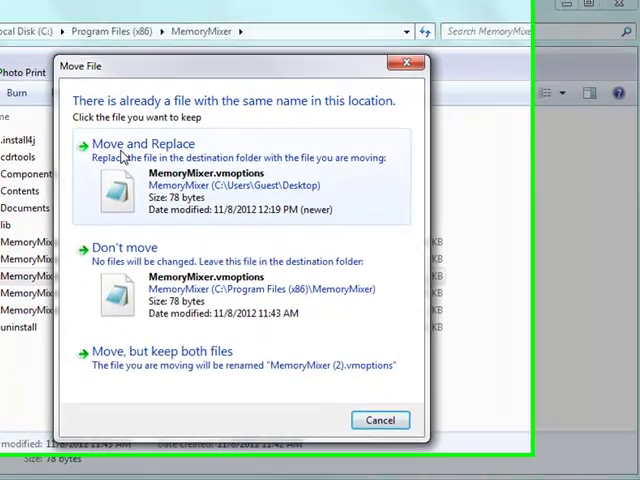
Move and Replace the old vmoptions file, continuing with administrator permission.
click(144, 144)
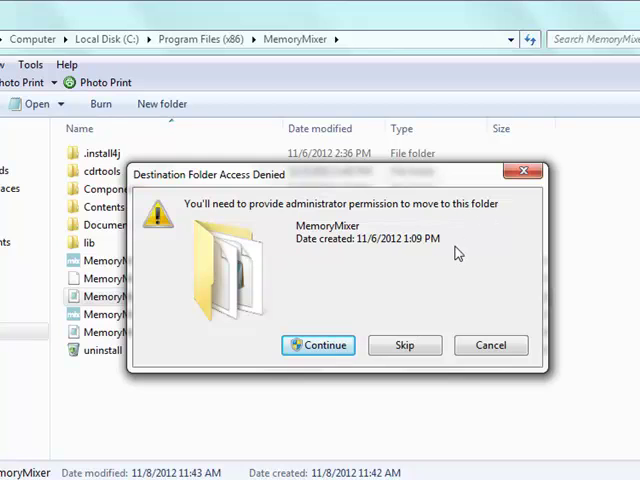
mouse_move(318, 344)
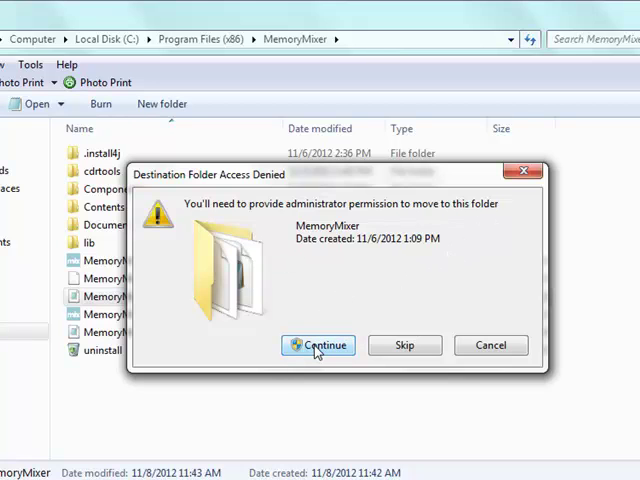
click(318, 344)
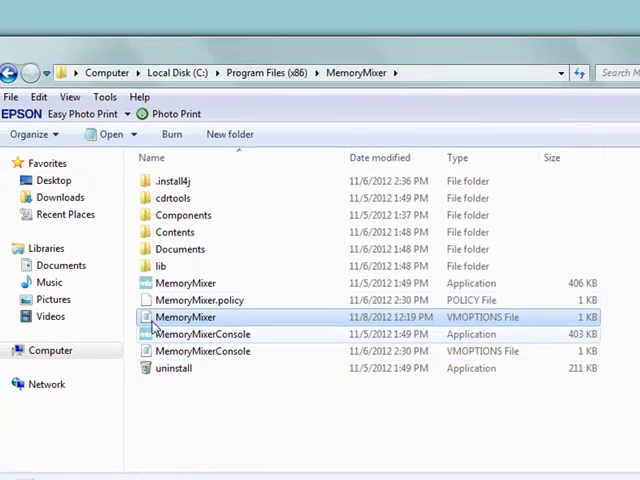
Launch the MemoryMixer application until its new-album dialog appears.
click(184, 284)
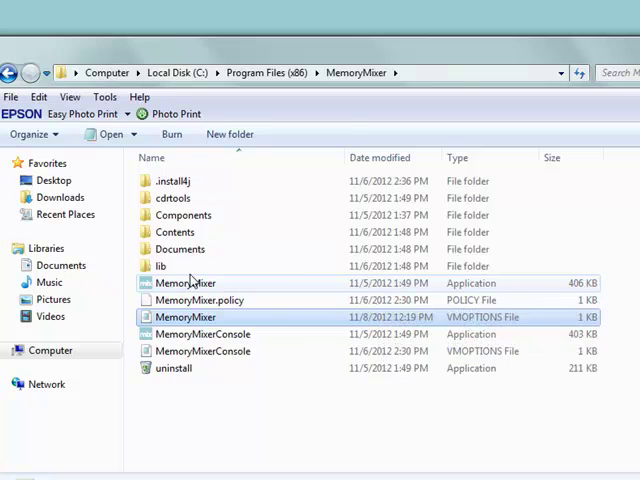
double_click(184, 284)
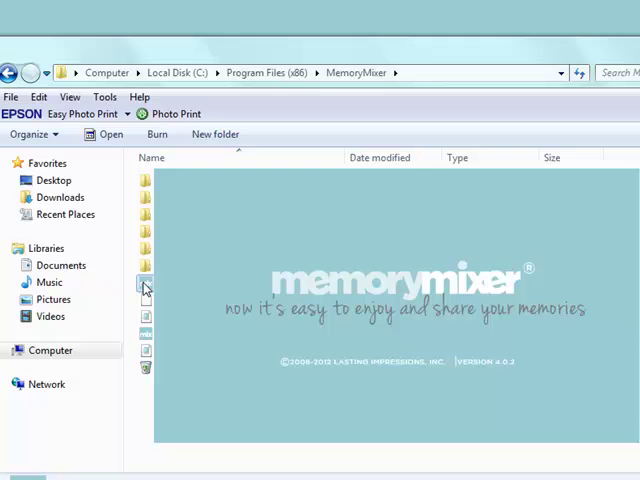
double_click(144, 284)
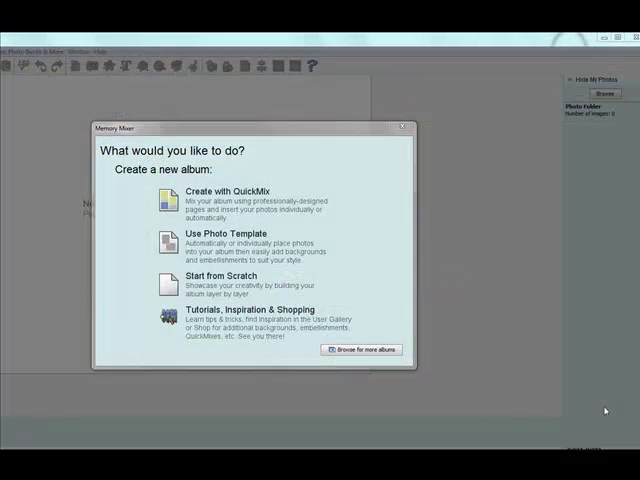